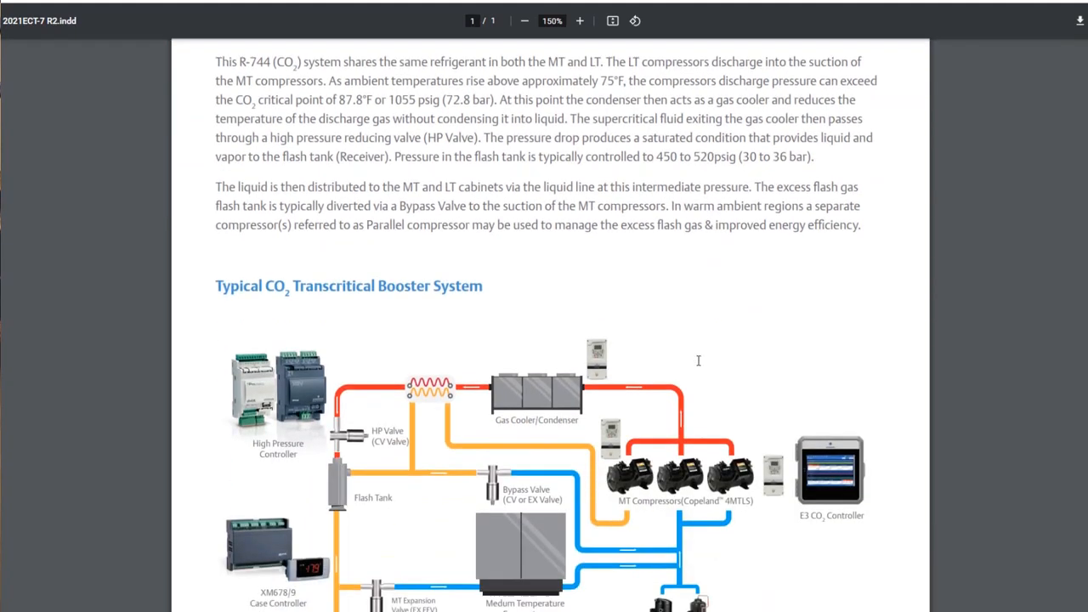
{"action": "scroll", "scroll_direction": "down", "scroll_amount": 3}
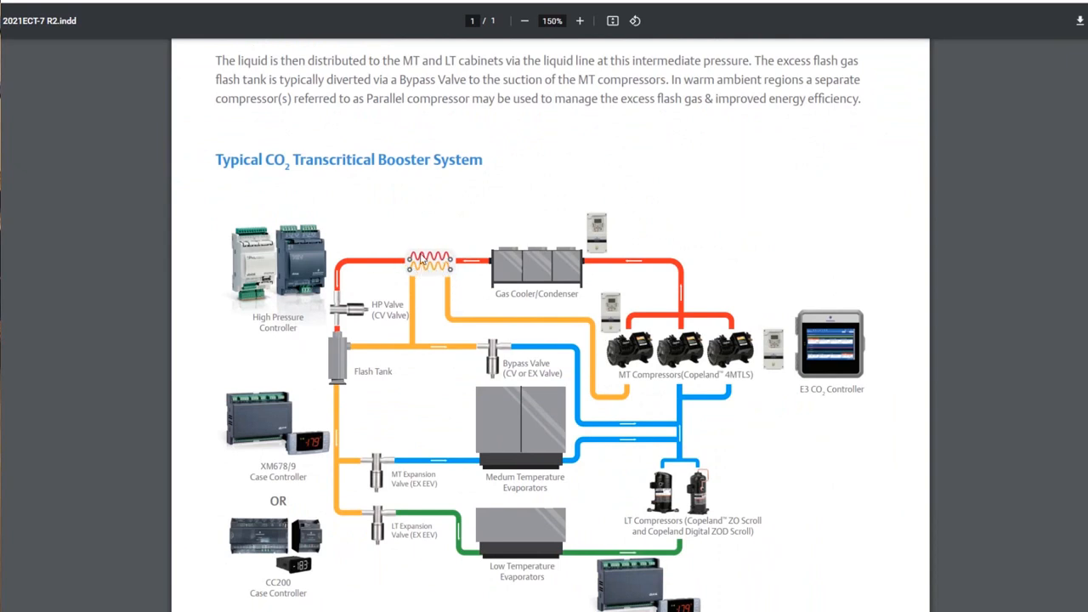
{"action": "mouse_move", "coordinate": [422, 262]}
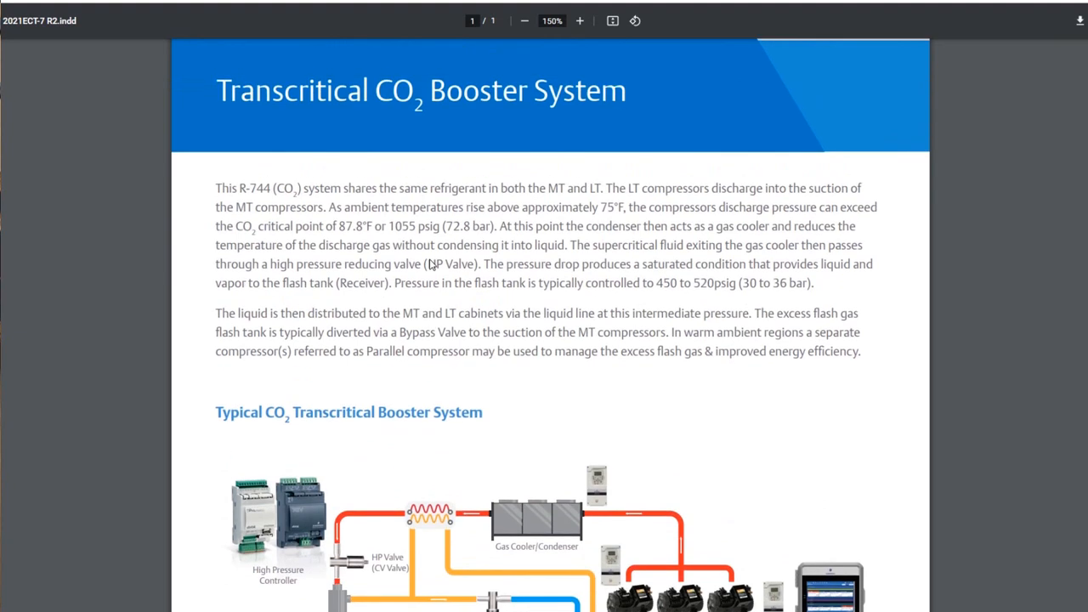
{"action": "scroll", "scroll_direction": "down", "scroll_amount": 3}
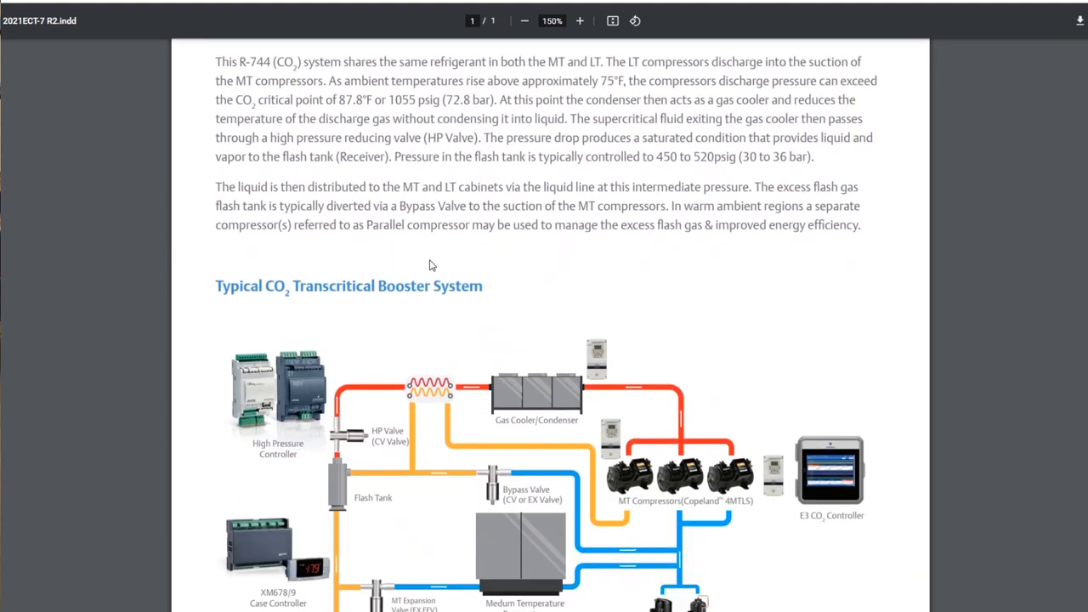
{"action": "mouse_move", "coordinate": [466, 301]}
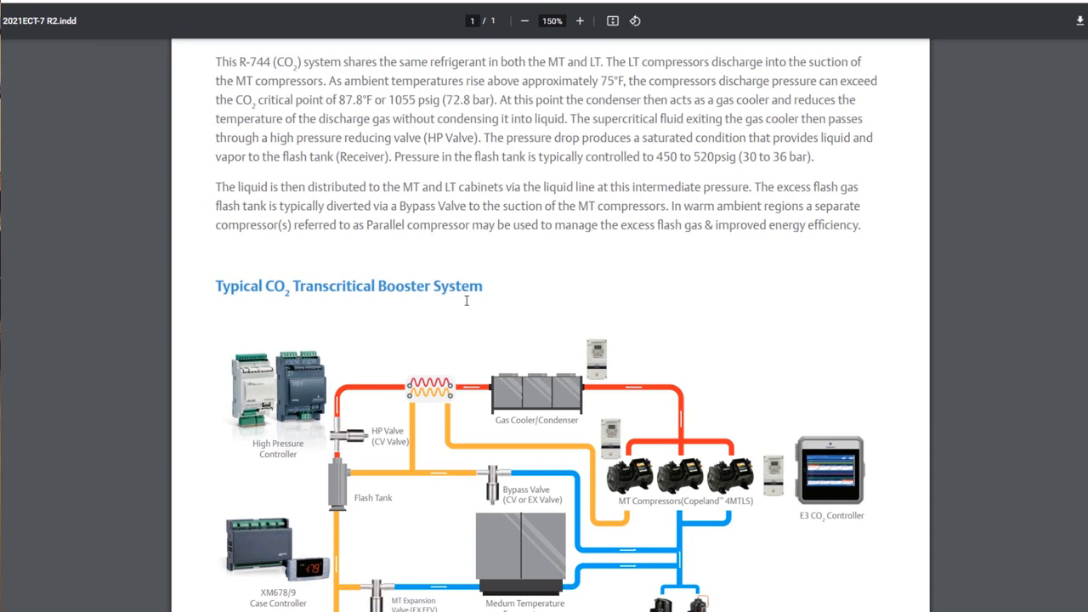
{"action": "mouse_move", "coordinate": [578, 310]}
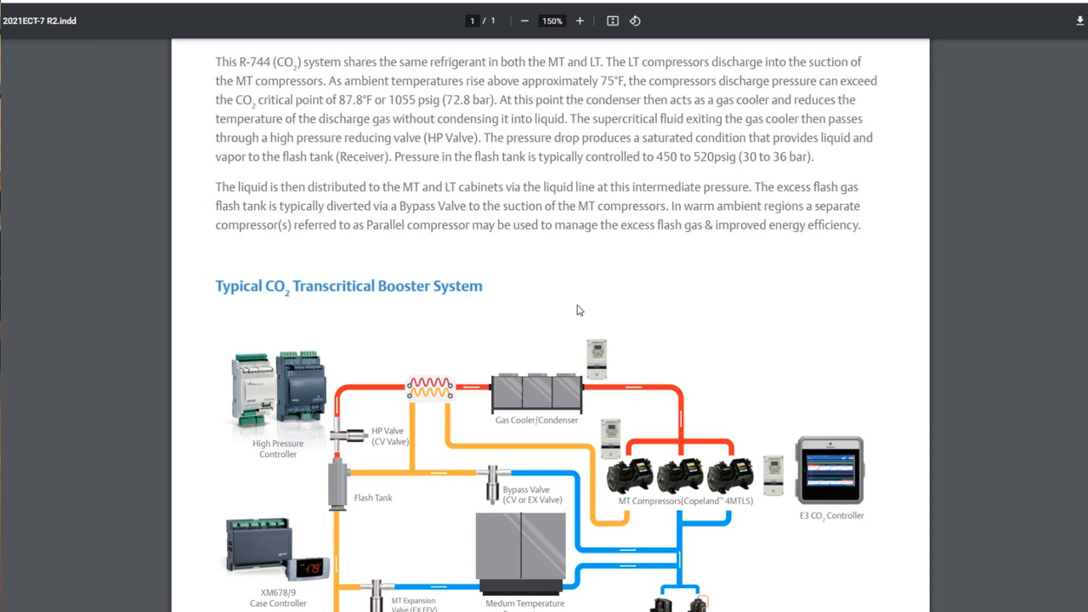
{"action": "scroll", "scroll_direction": "down", "scroll_amount": 3}
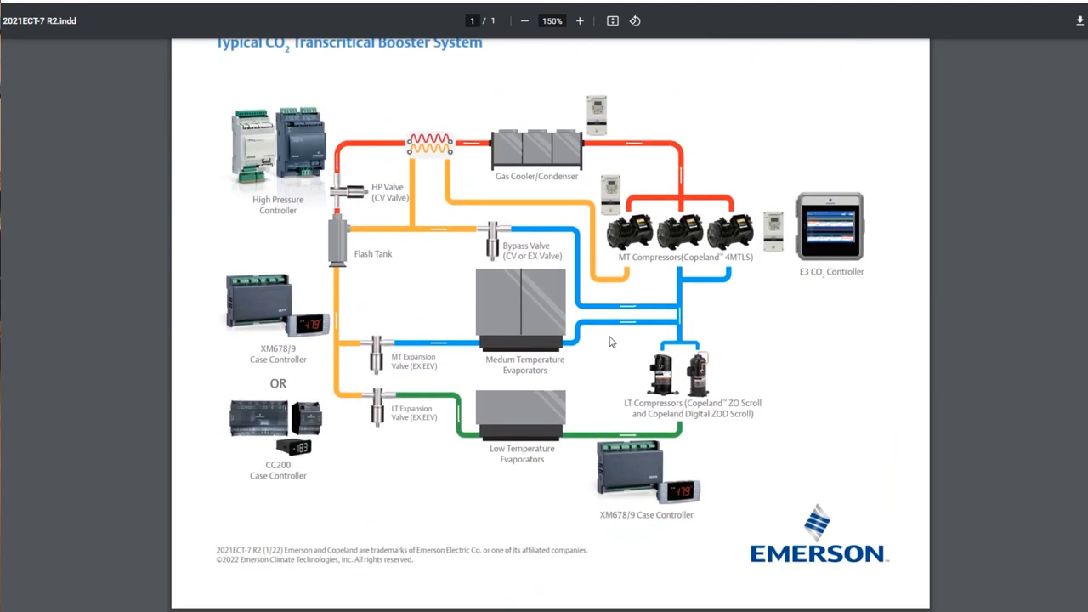